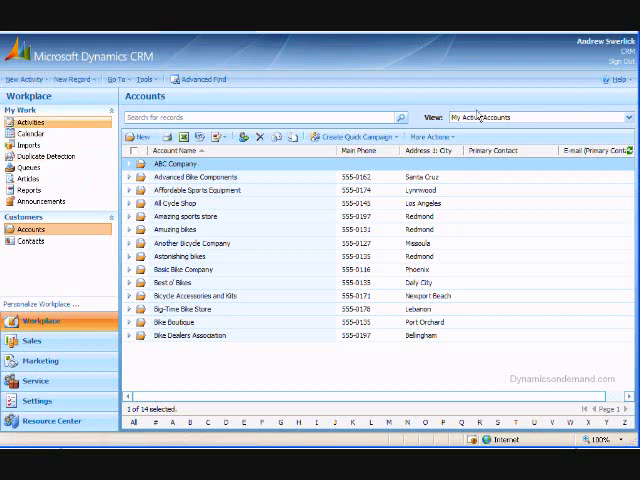
{"action": "mouse_move", "coordinate": [252, 333]}
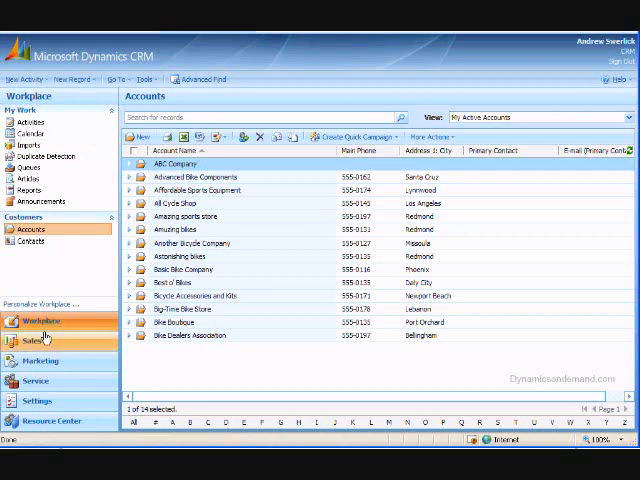
Switch to the Sales area, view Contacts, then open the active Accounts list
{"action": "left_click", "coordinate": [40, 343]}
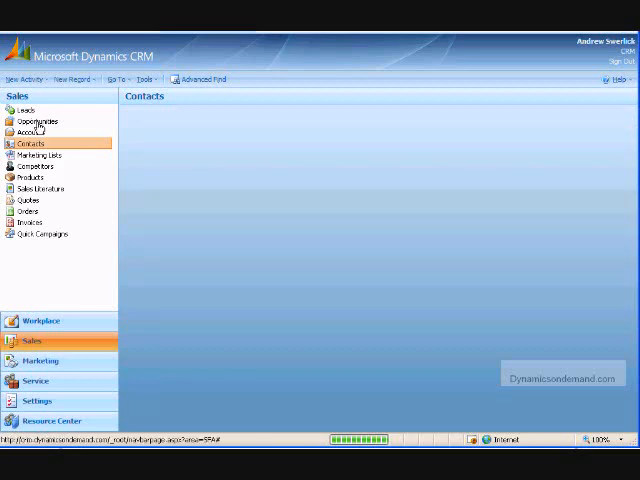
{"action": "left_click", "coordinate": [34, 143]}
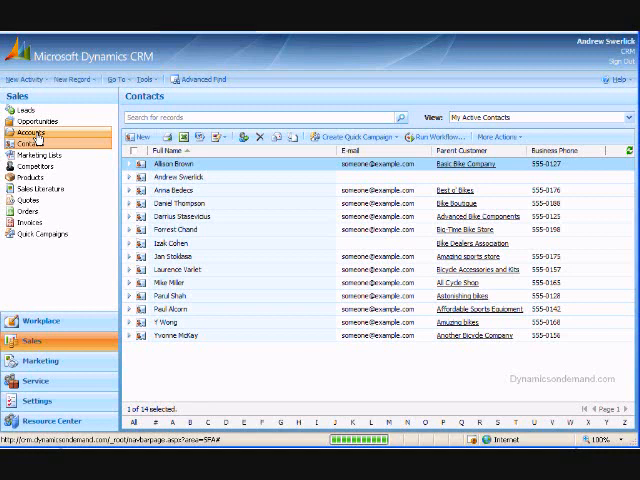
{"action": "left_click", "coordinate": [30, 131]}
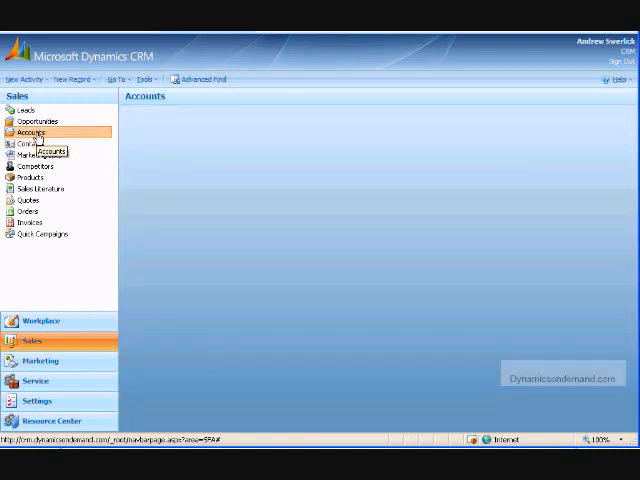
{"action": "left_click", "coordinate": [30, 131]}
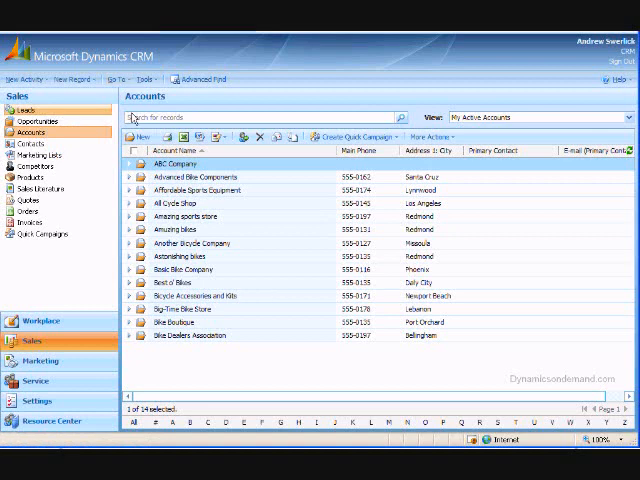
{"action": "mouse_move", "coordinate": [510, 133]}
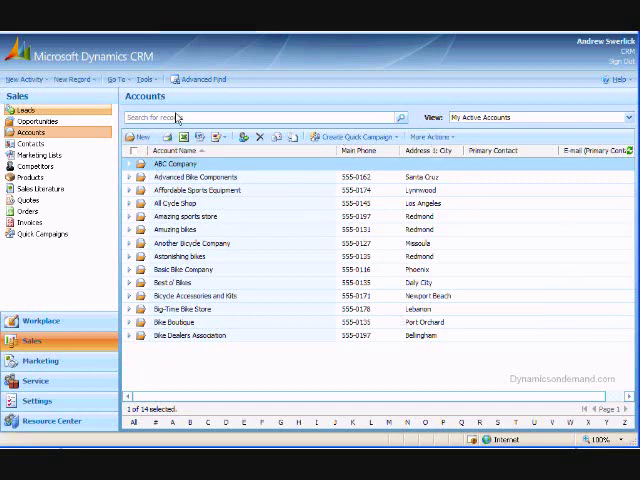
{"action": "mouse_move", "coordinate": [180, 118]}
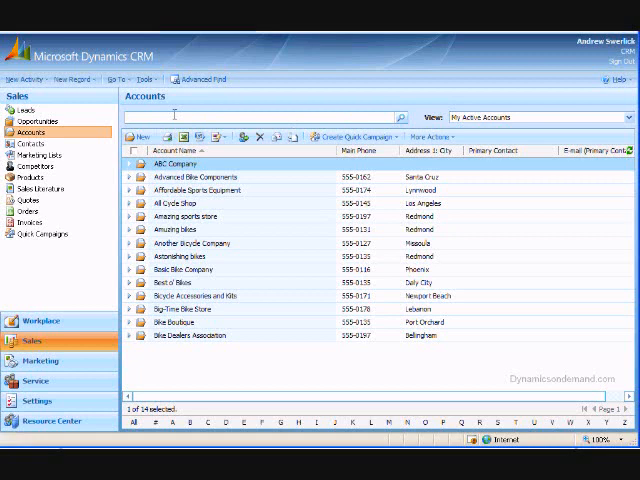
Search accounts for 'Another Bicycle Company', then for '*Company' to list eight accounts
{"action": "type", "text": "And"}
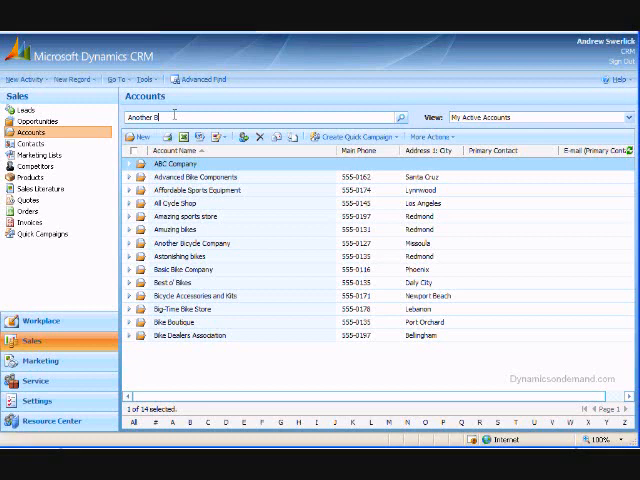
{"action": "type", "text": "ic"}
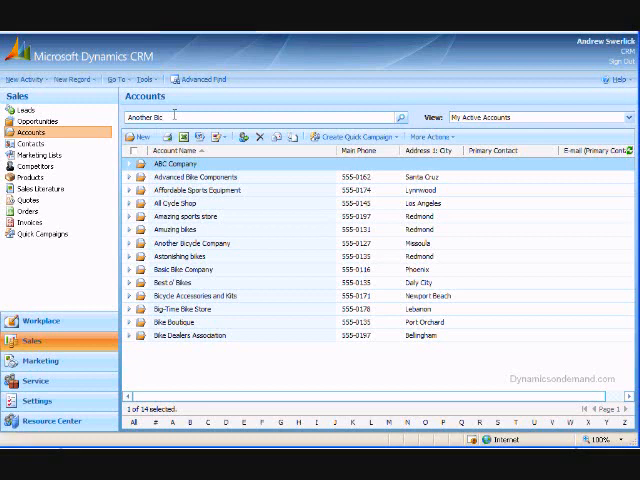
{"action": "left_click", "coordinate": [410, 117]}
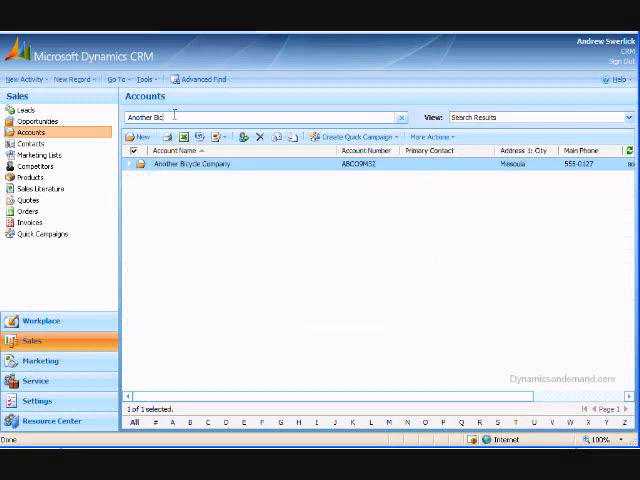
{"action": "mouse_move", "coordinate": [165, 137]}
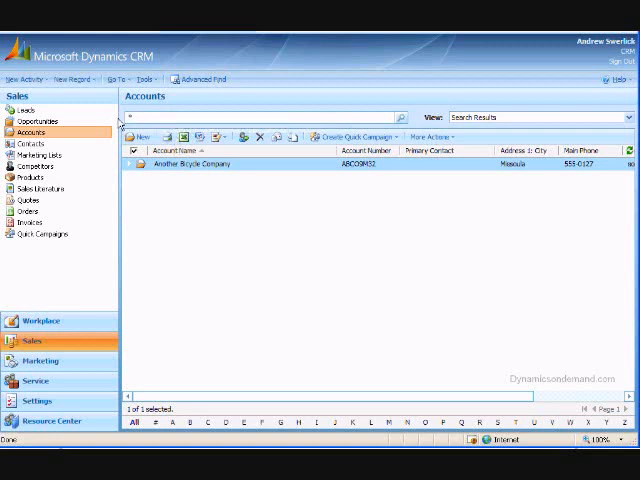
{"action": "type", "text": "*Company"}
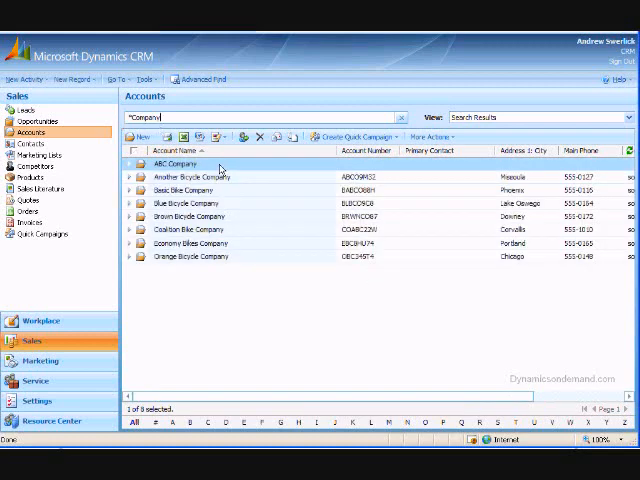
{"action": "mouse_move", "coordinate": [185, 185]}
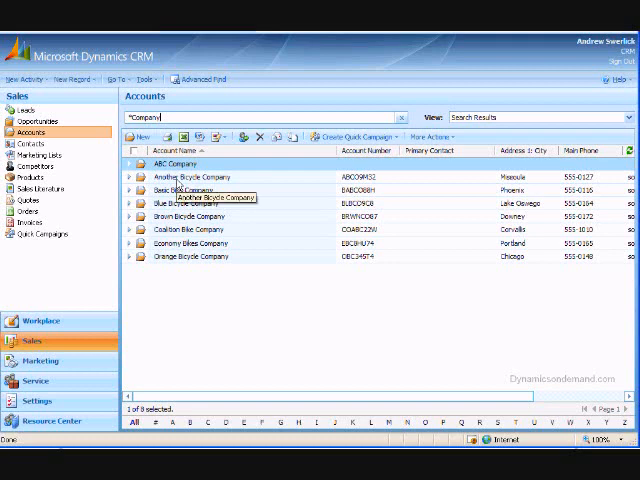
{"action": "mouse_move", "coordinate": [295, 161]}
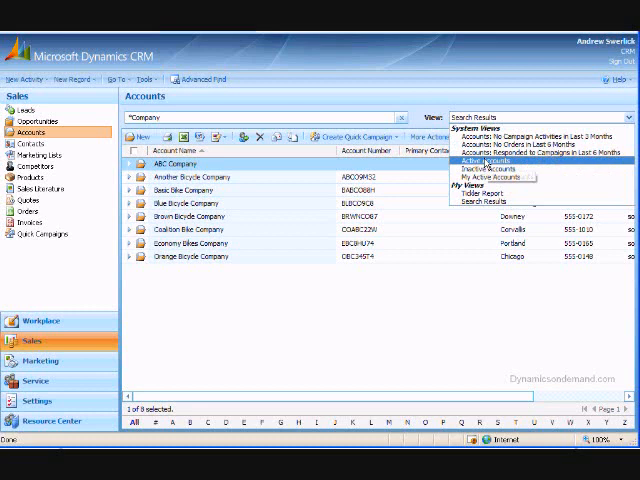
{"action": "mouse_move", "coordinate": [512, 178]}
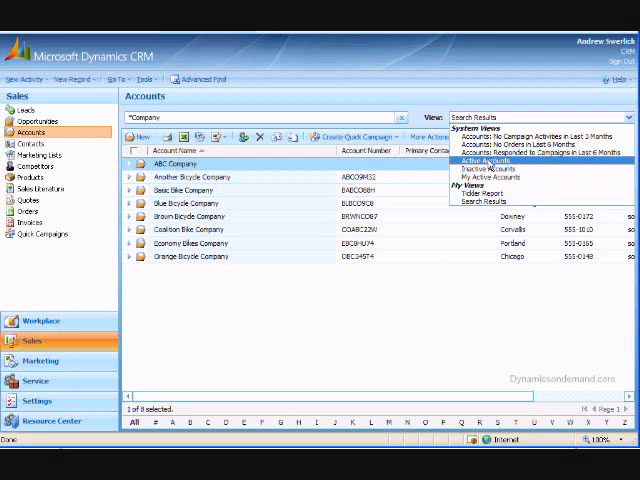
Switch the Accounts list back to the Active Accounts view
{"action": "left_click", "coordinate": [468, 162]}
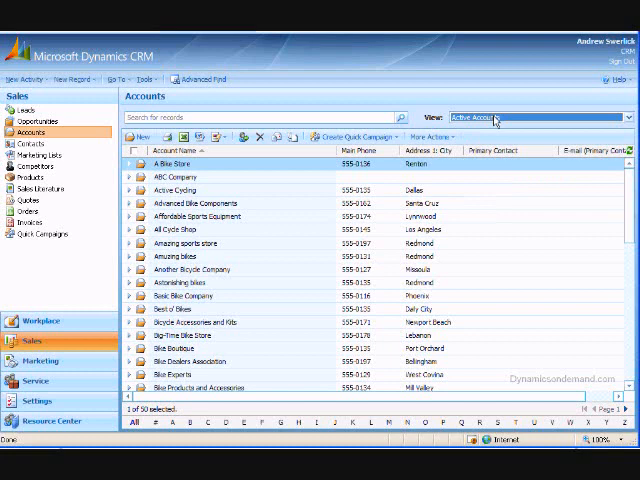
{"action": "mouse_move", "coordinate": [135, 137]}
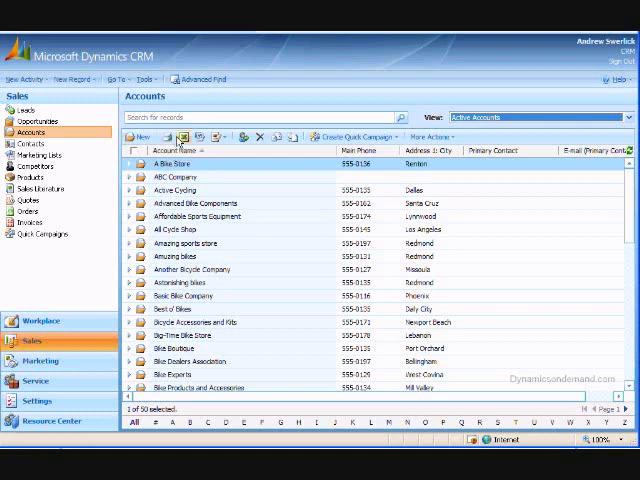
{"action": "mouse_move", "coordinate": [189, 137]}
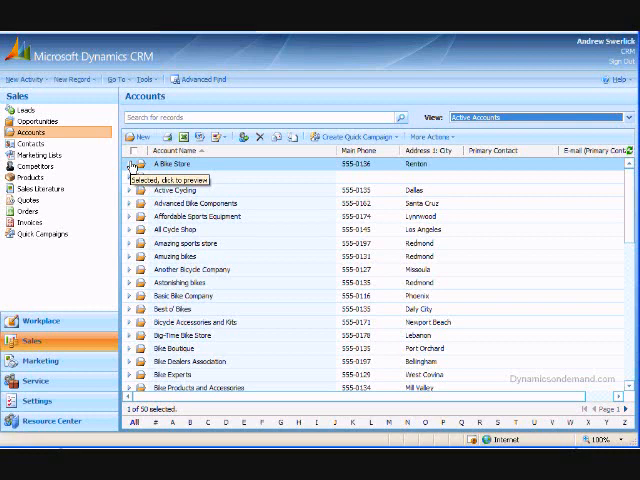
{"action": "left_click", "coordinate": [127, 161]}
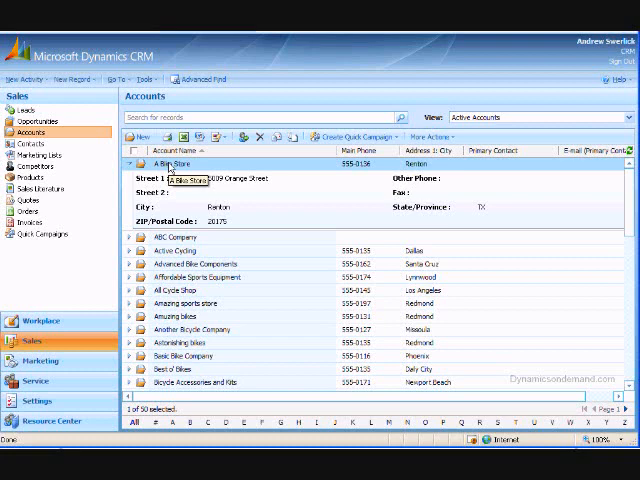
{"action": "left_click", "coordinate": [133, 164]}
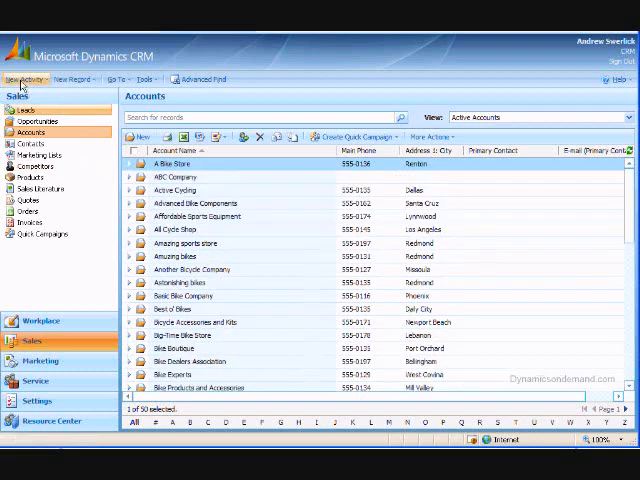
{"action": "mouse_move", "coordinate": [200, 79]}
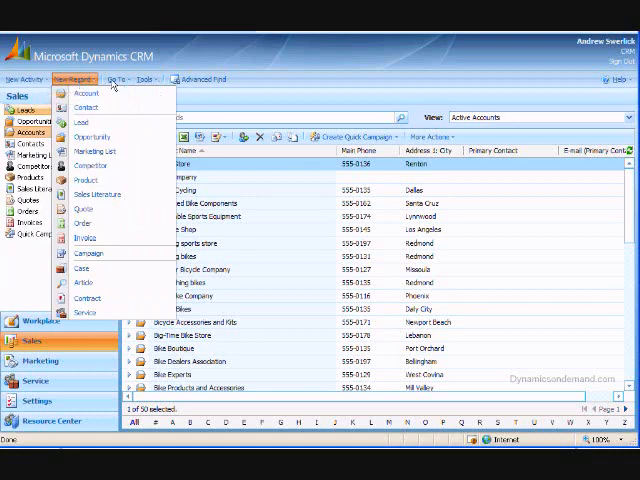
Open the Go To menu listing areas from Workplace through Resource Center
{"action": "left_click", "coordinate": [118, 79]}
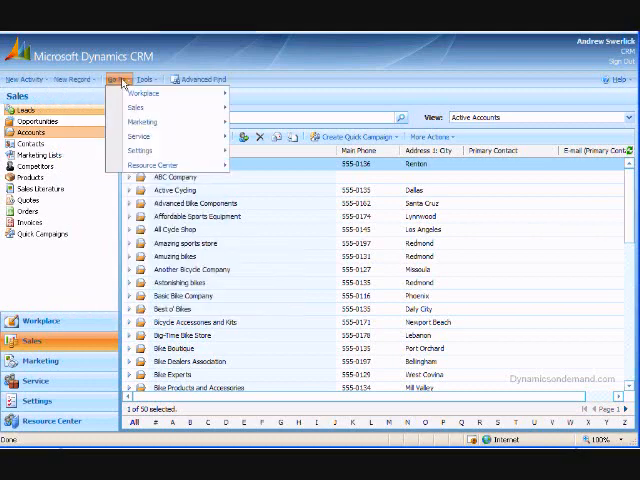